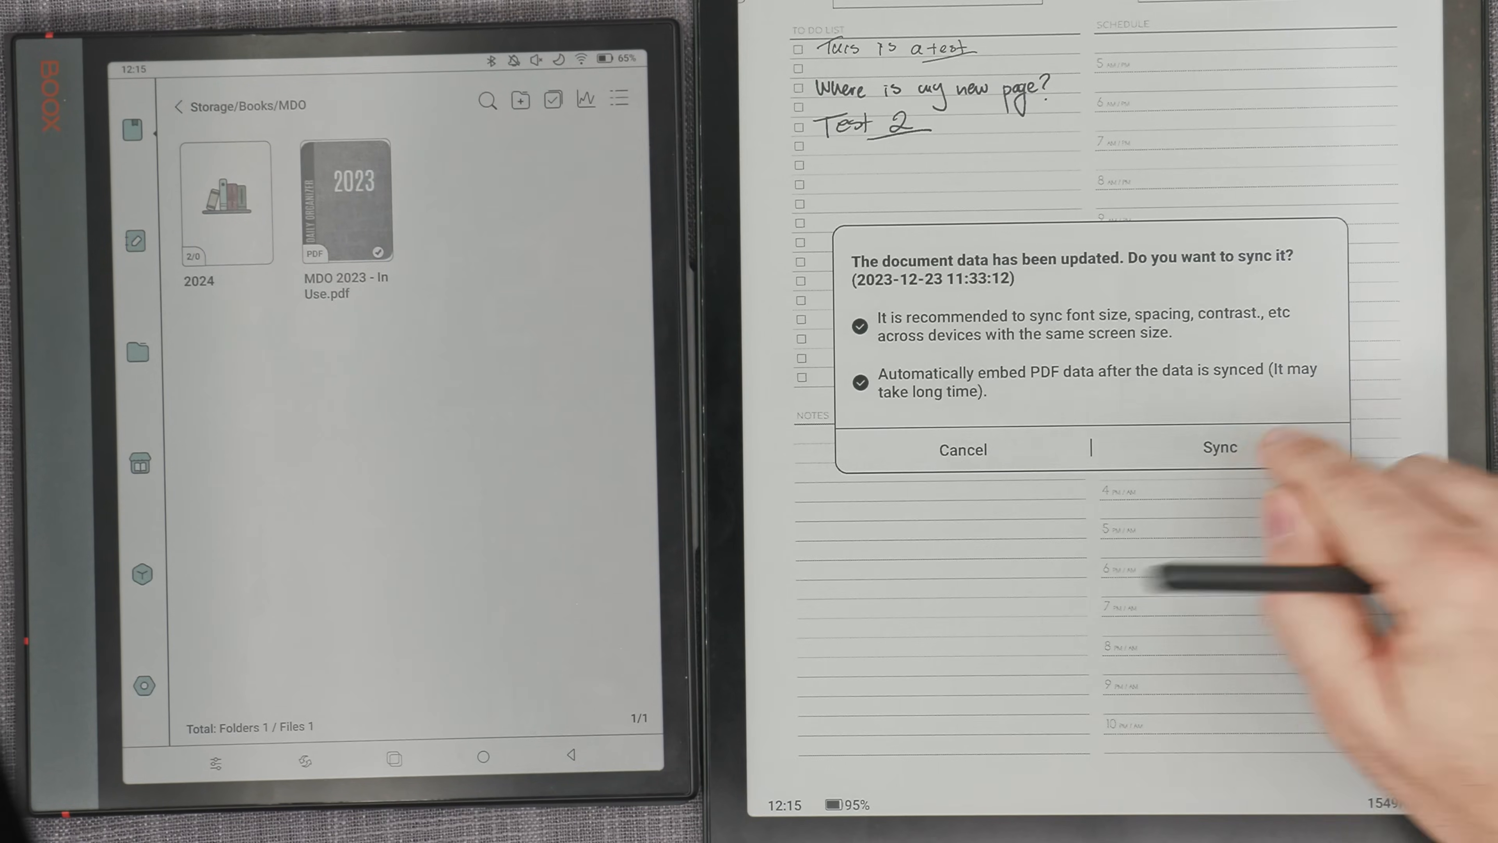
- Accept the Sync prompt so the updated planner data loads
{"action": "left_click", "coordinate": [1219, 447]}
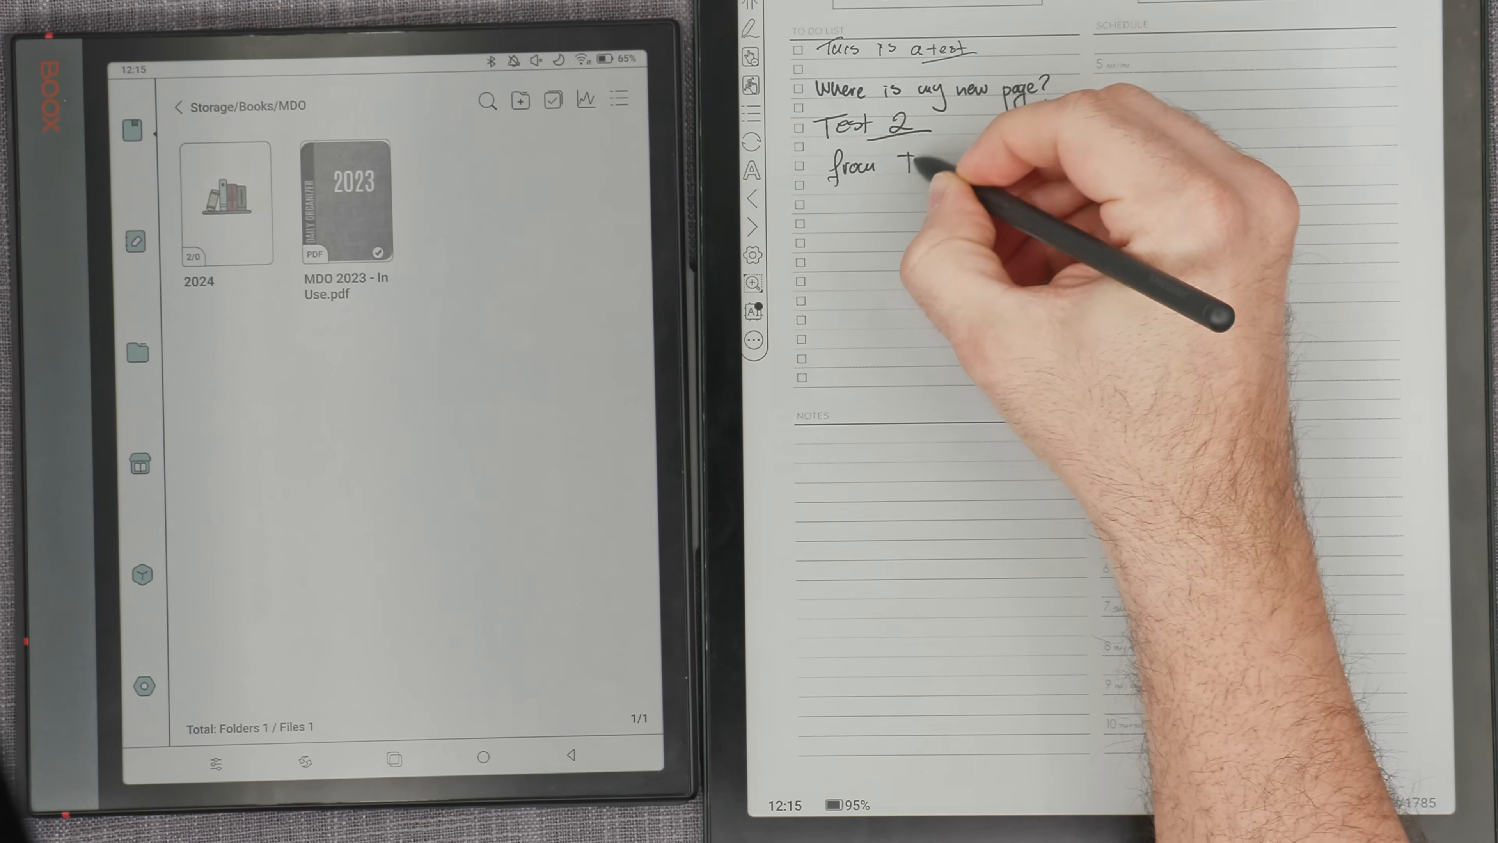
- Finish the handwritten line 'from TAD X' and circle it on the December 23 page
{"action": "type", "text": "TAD X"}
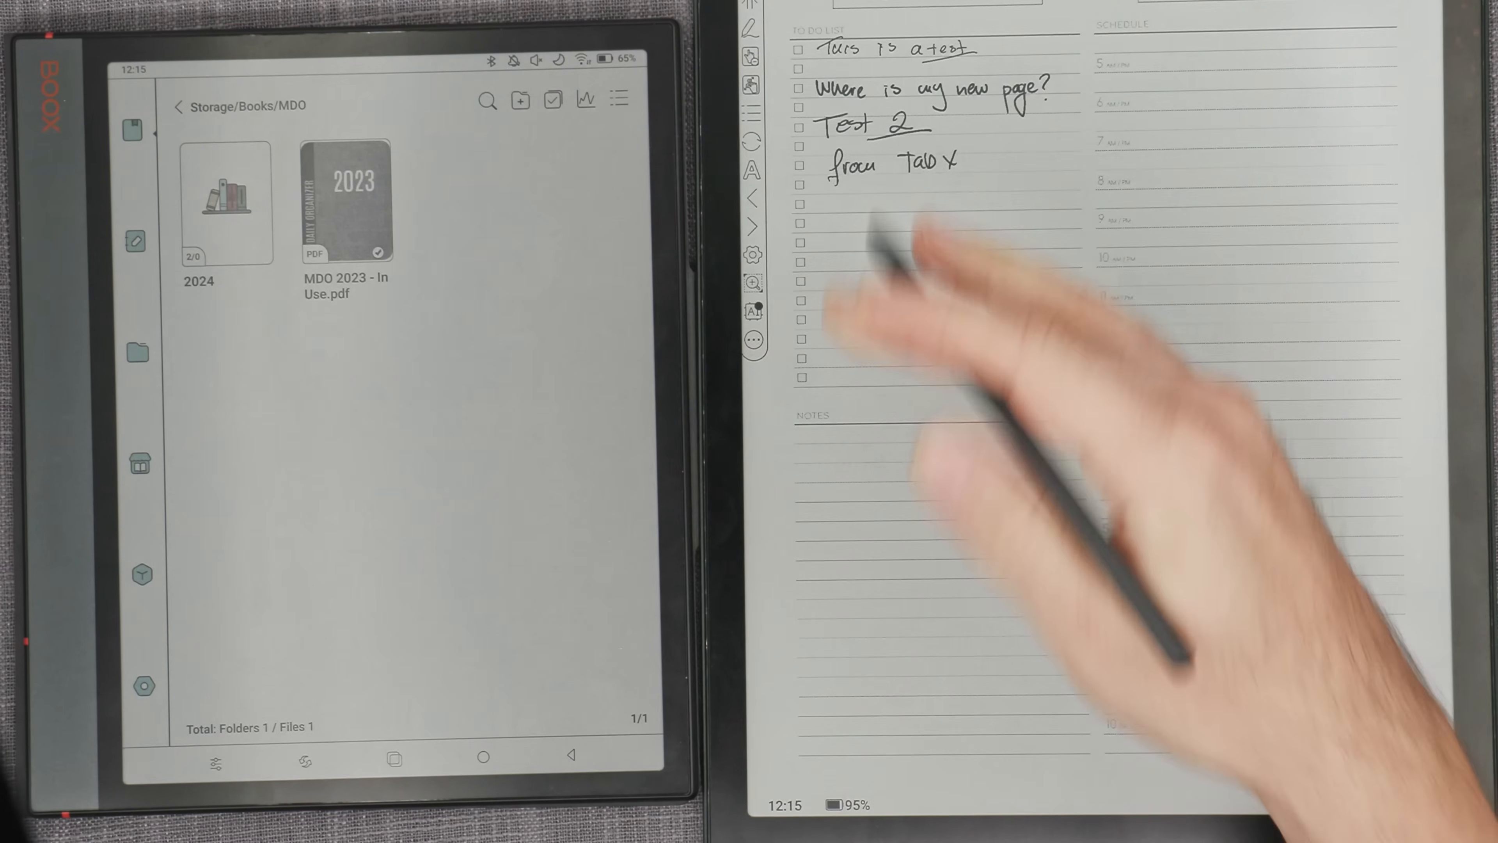
{"action": "left_click_drag", "start_coordinate": [841, 172], "coordinate": [955, 201]}
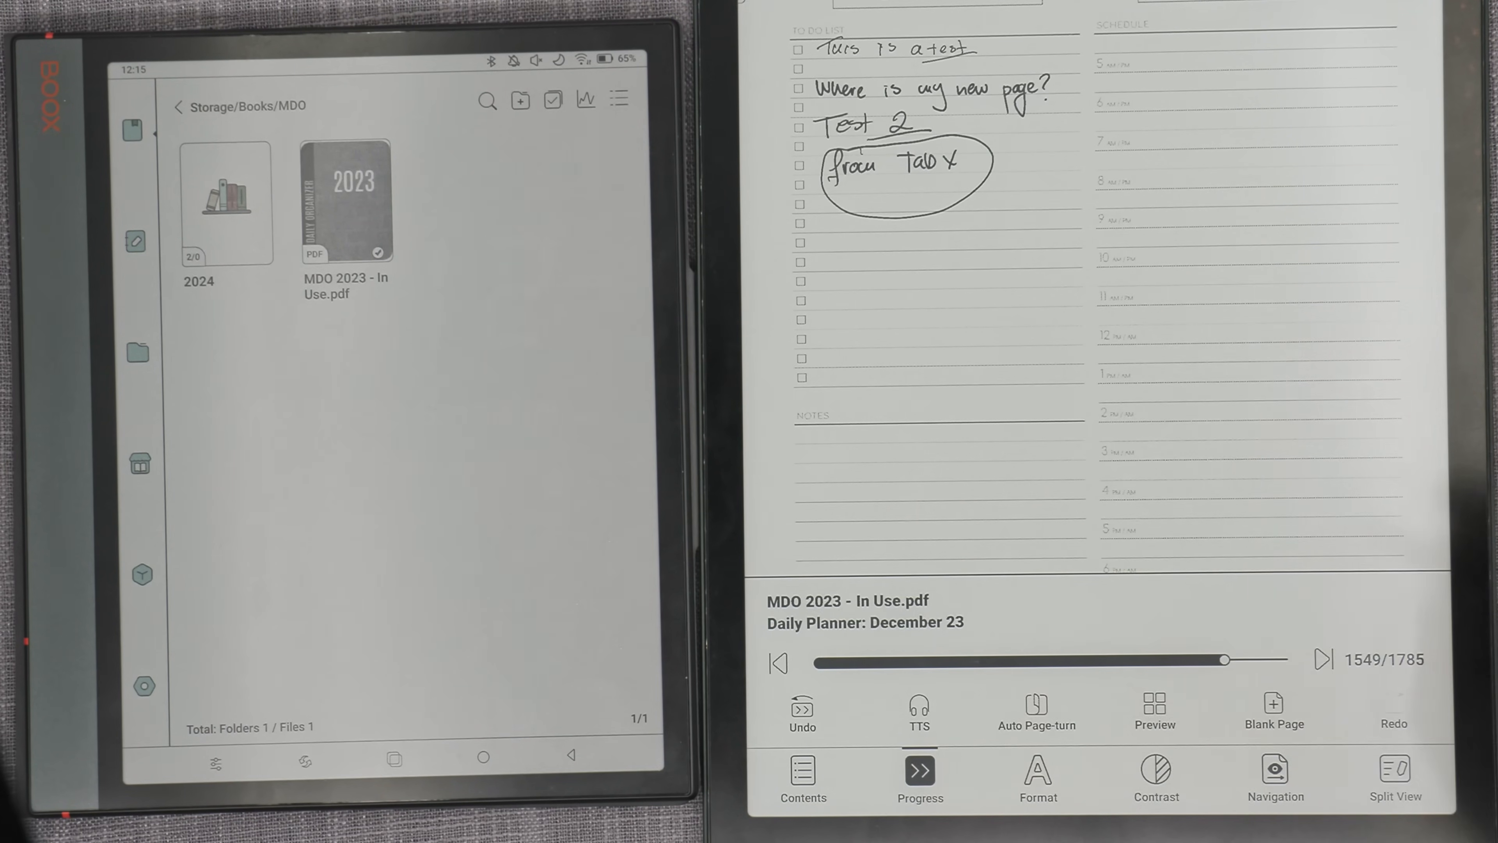
- Move to the blank page following the December 23 planner page
{"action": "left_click", "coordinate": [1323, 660]}
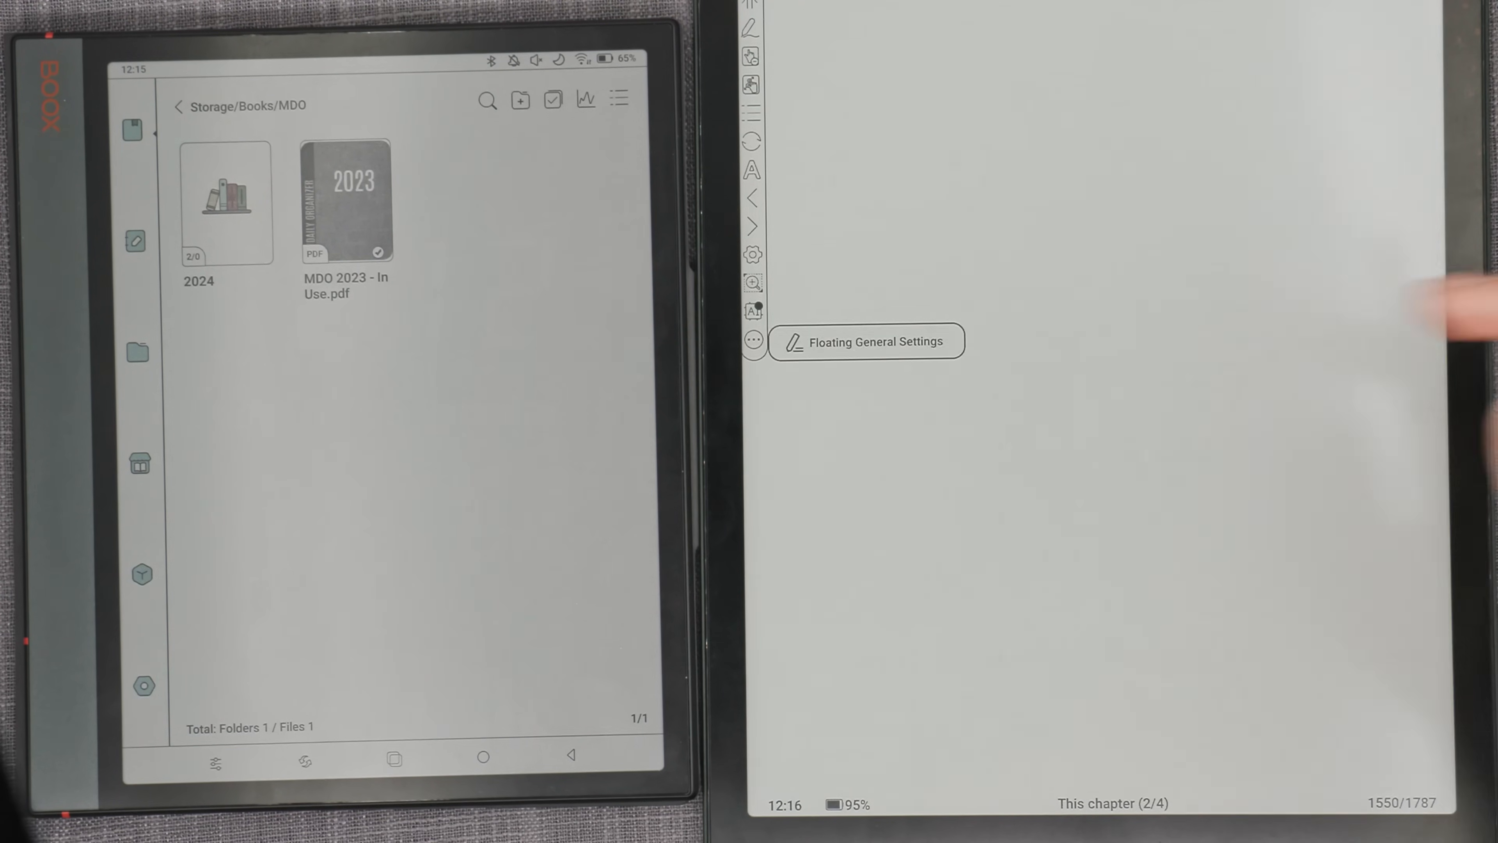
{"action": "left_click", "coordinate": [865, 341]}
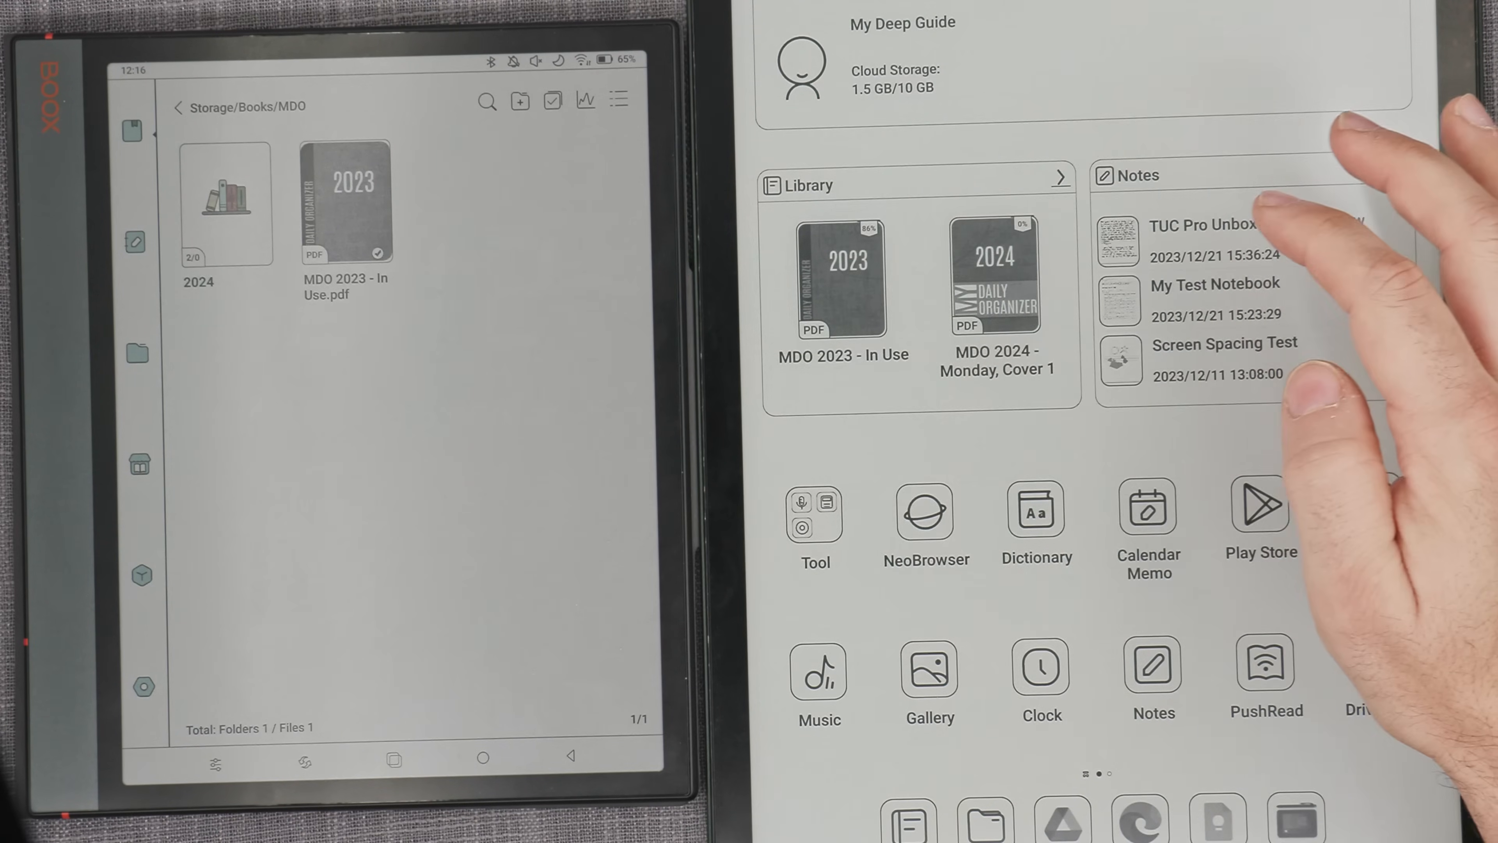
- Open the Storage/Books/MDO folder holding the 2023 planner PDFs
{"action": "left_click", "coordinate": [1059, 179]}
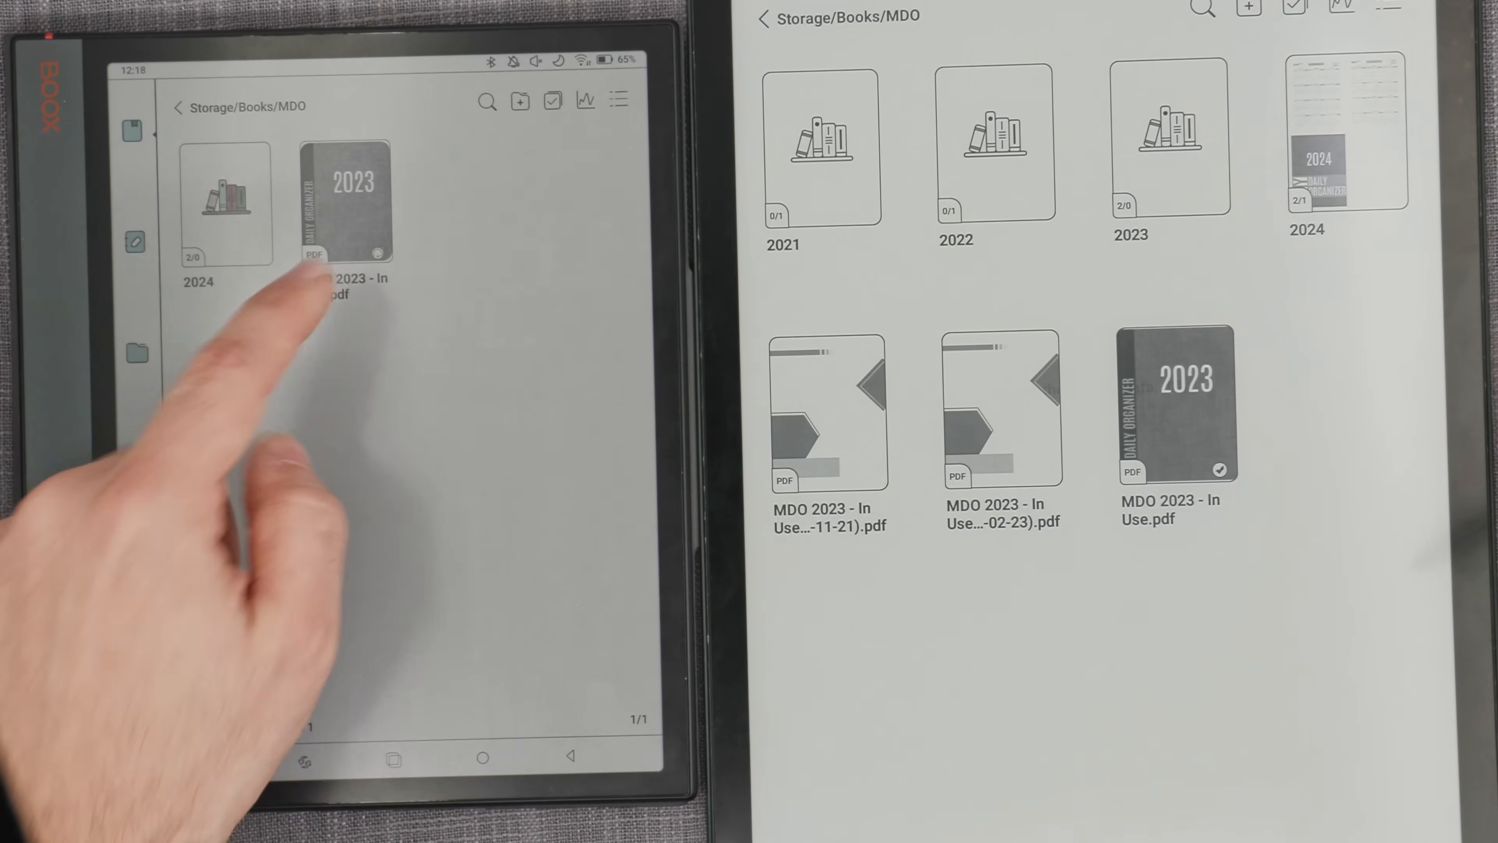
- Open 'MDO 2023 - In Use.pdf' on the second device and accept the Sync prompt
{"action": "left_click", "coordinate": [350, 200]}
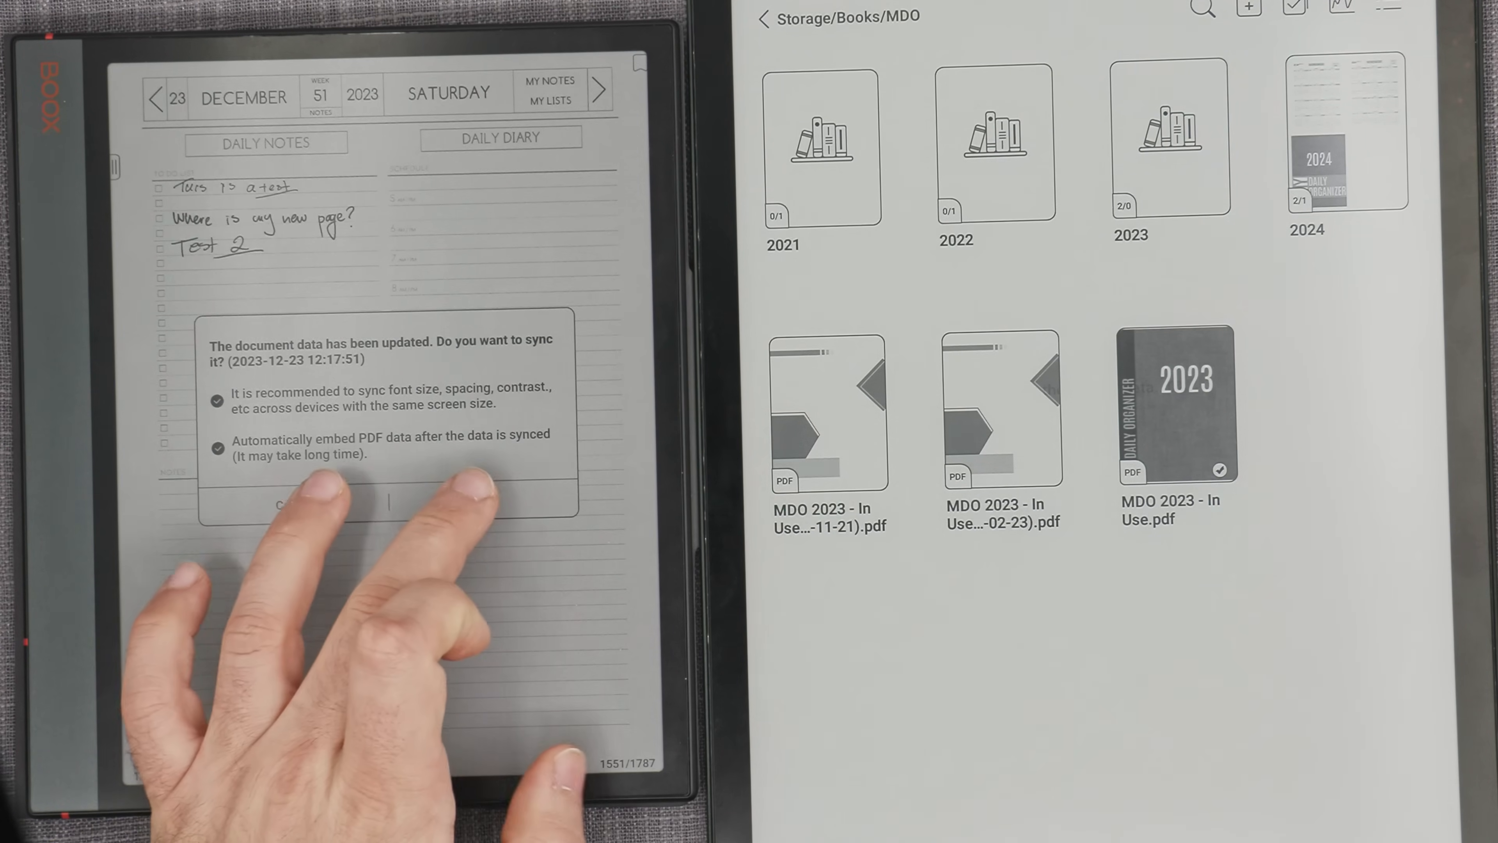
{"action": "left_click", "coordinate": [387, 503]}
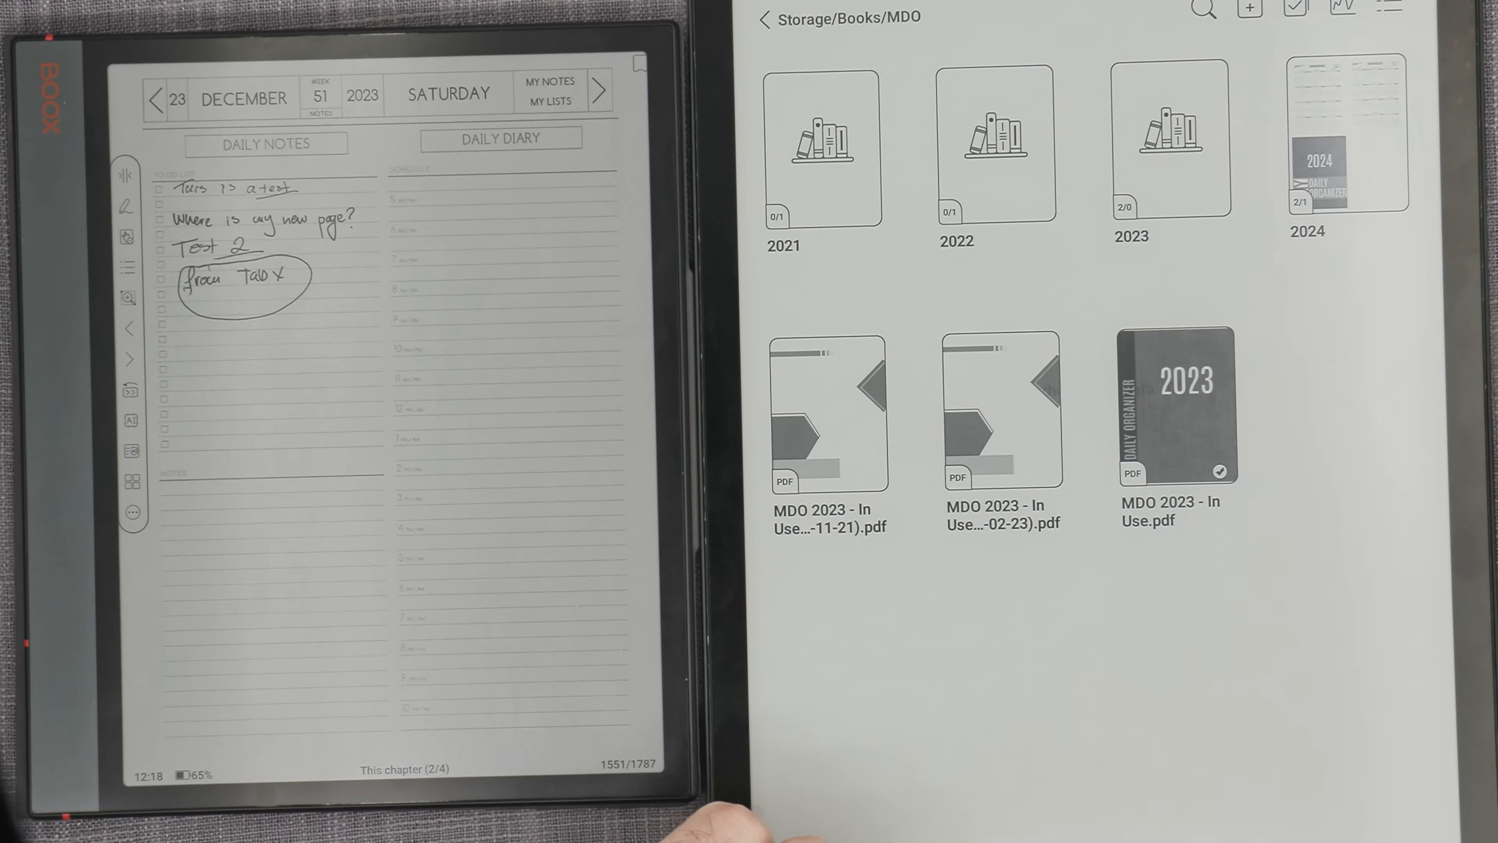
{"action": "left_click", "coordinate": [597, 89]}
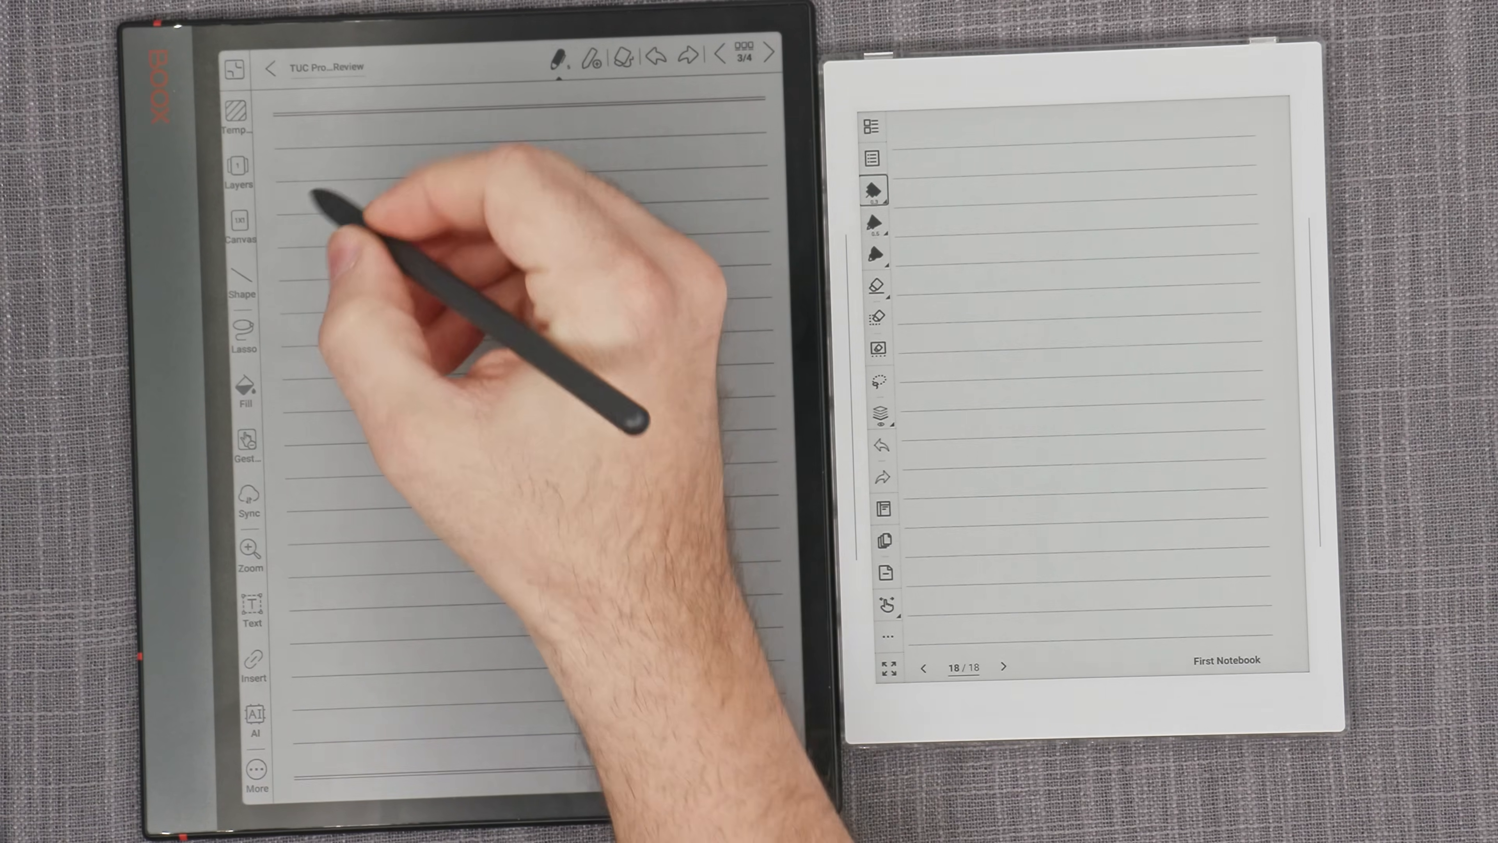
- Handwrite 'Note Air 3C This feels very comfortable' on page 3 of the review notebook
{"action": "type", "text": "Note Air 3C T"}
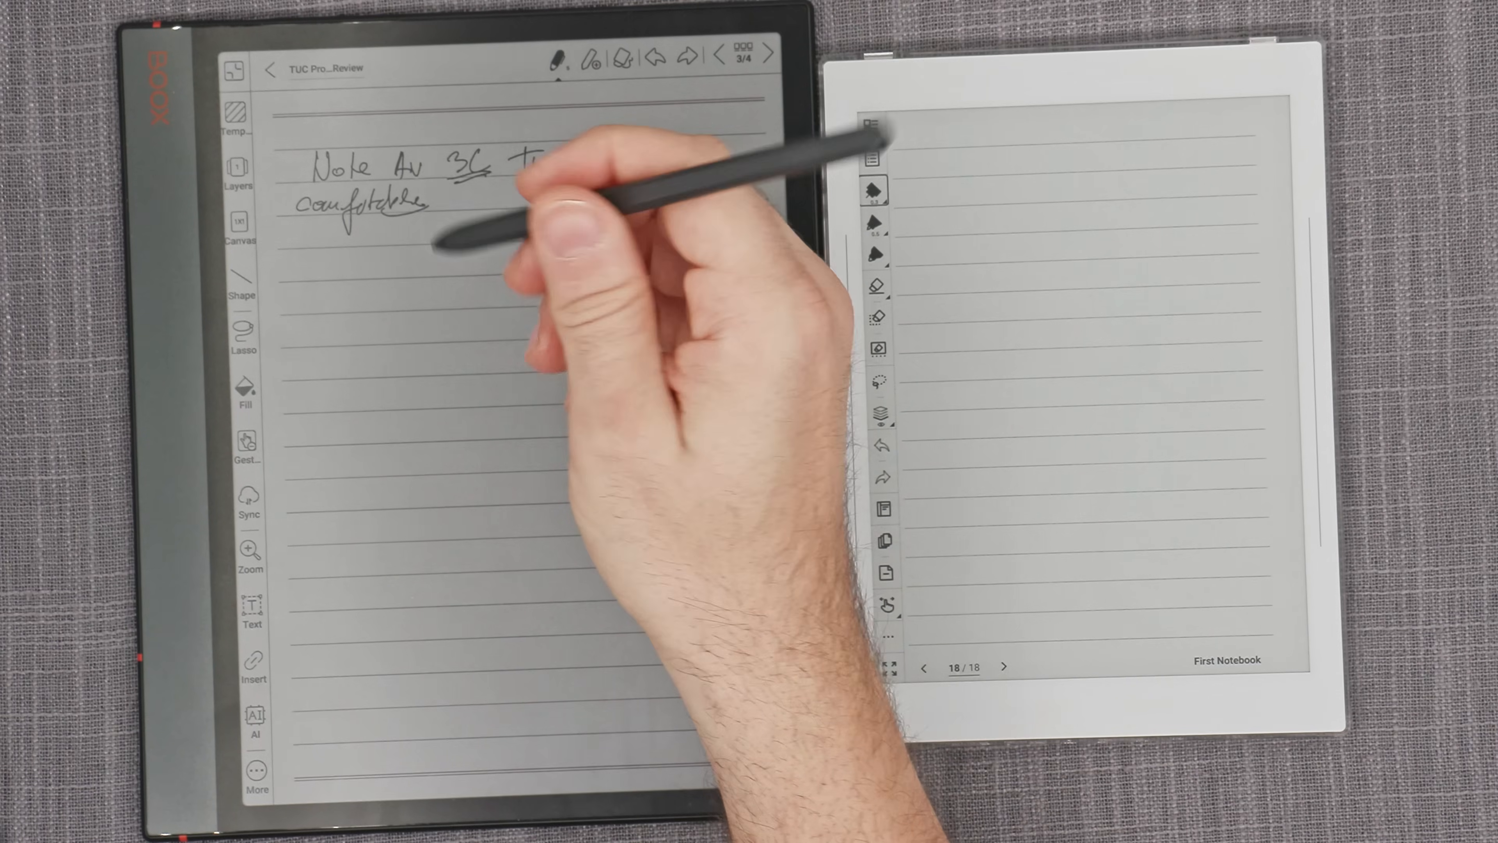
{"action": "type", "text": "feels very"}
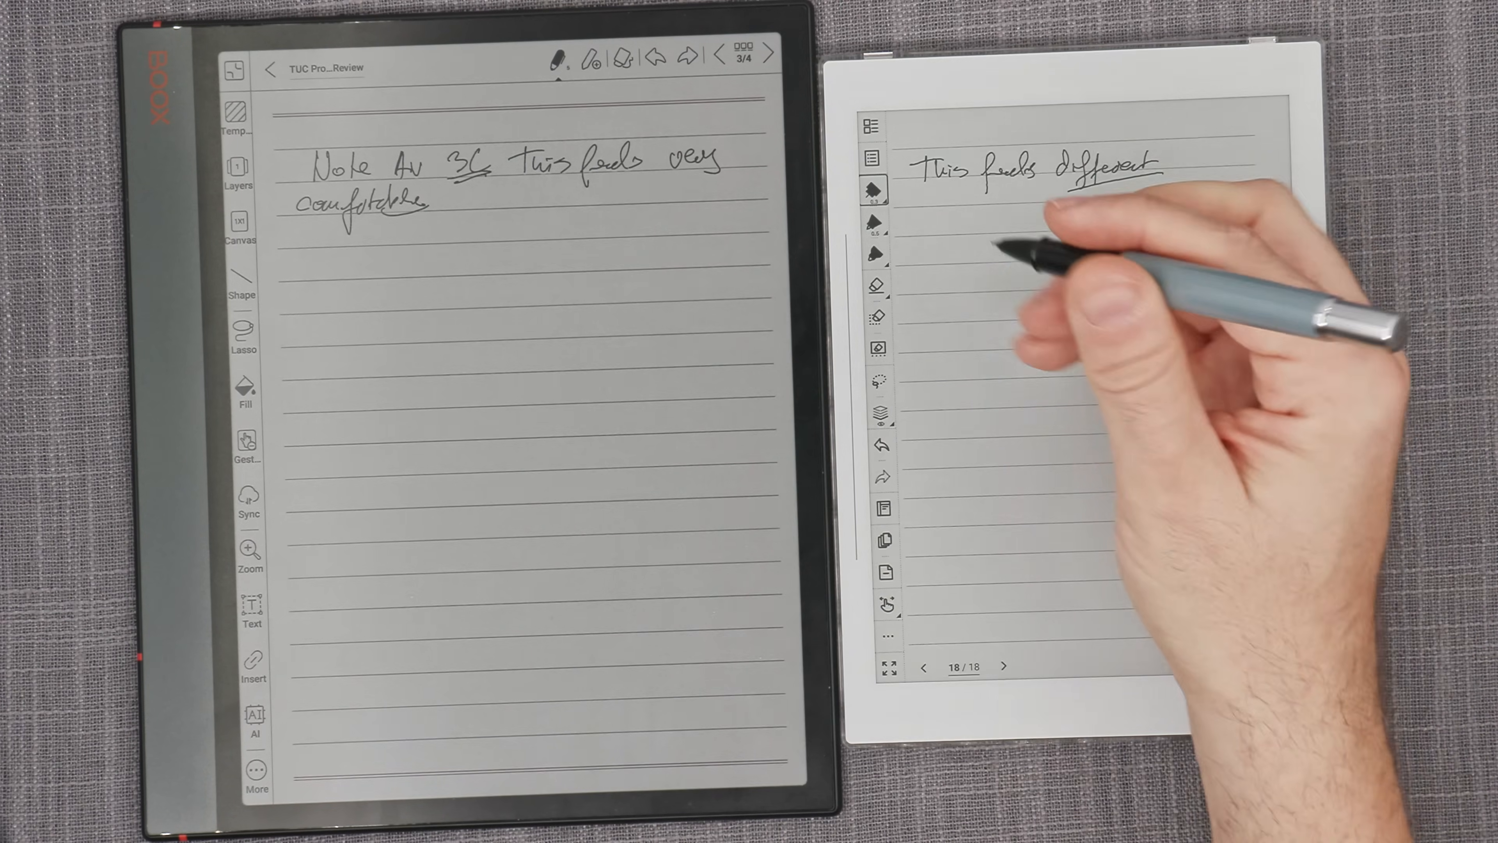
- Handwrite 'Resting on the device' beneath 'This feels different' on the Supernote page
{"action": "type", "text": "Resting on the device"}
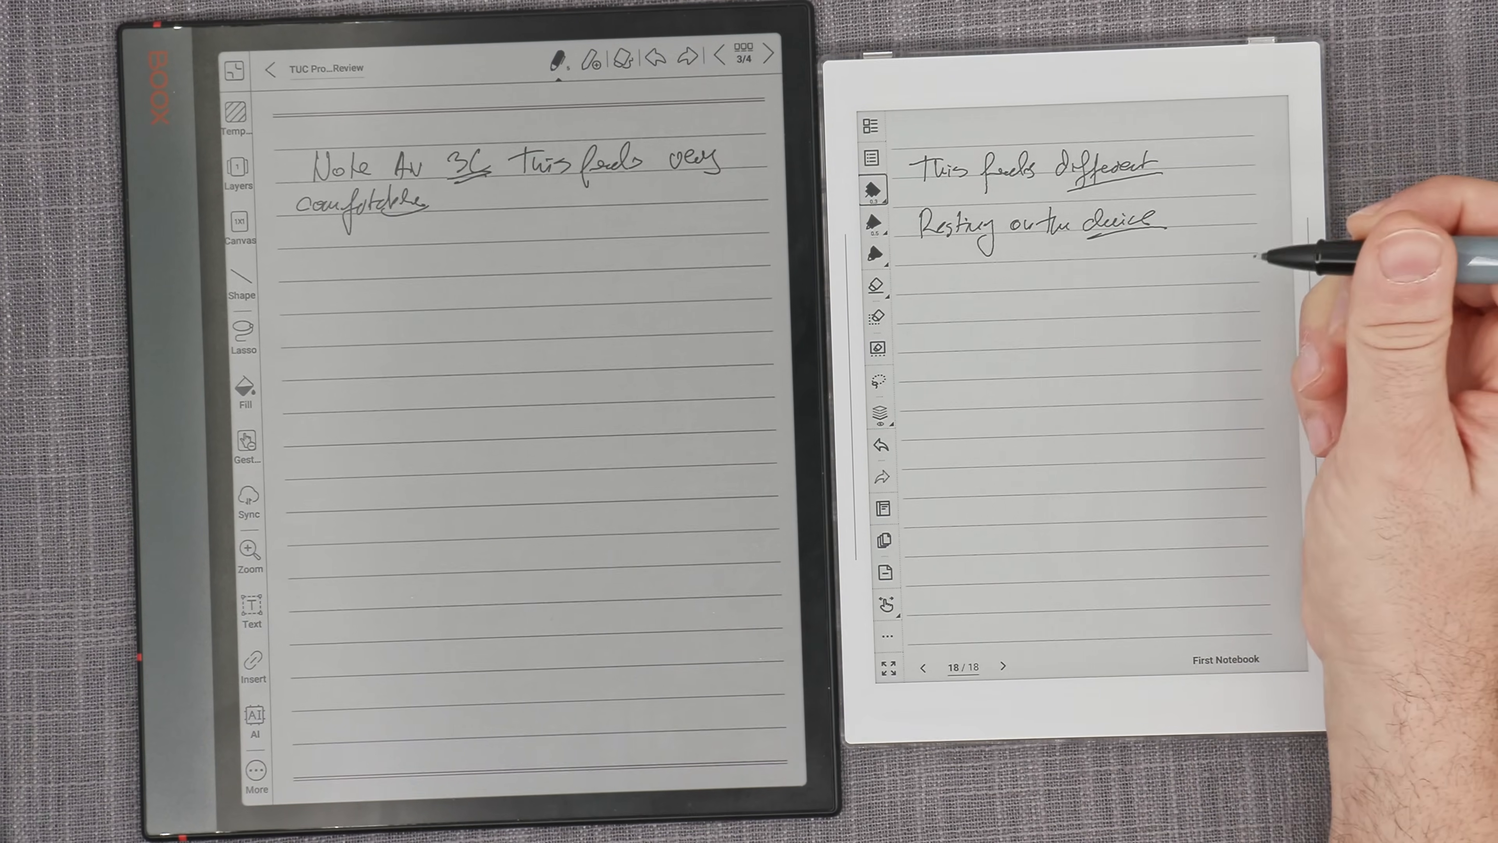
{"action": "mouse_move", "coordinate": [1280, 229]}
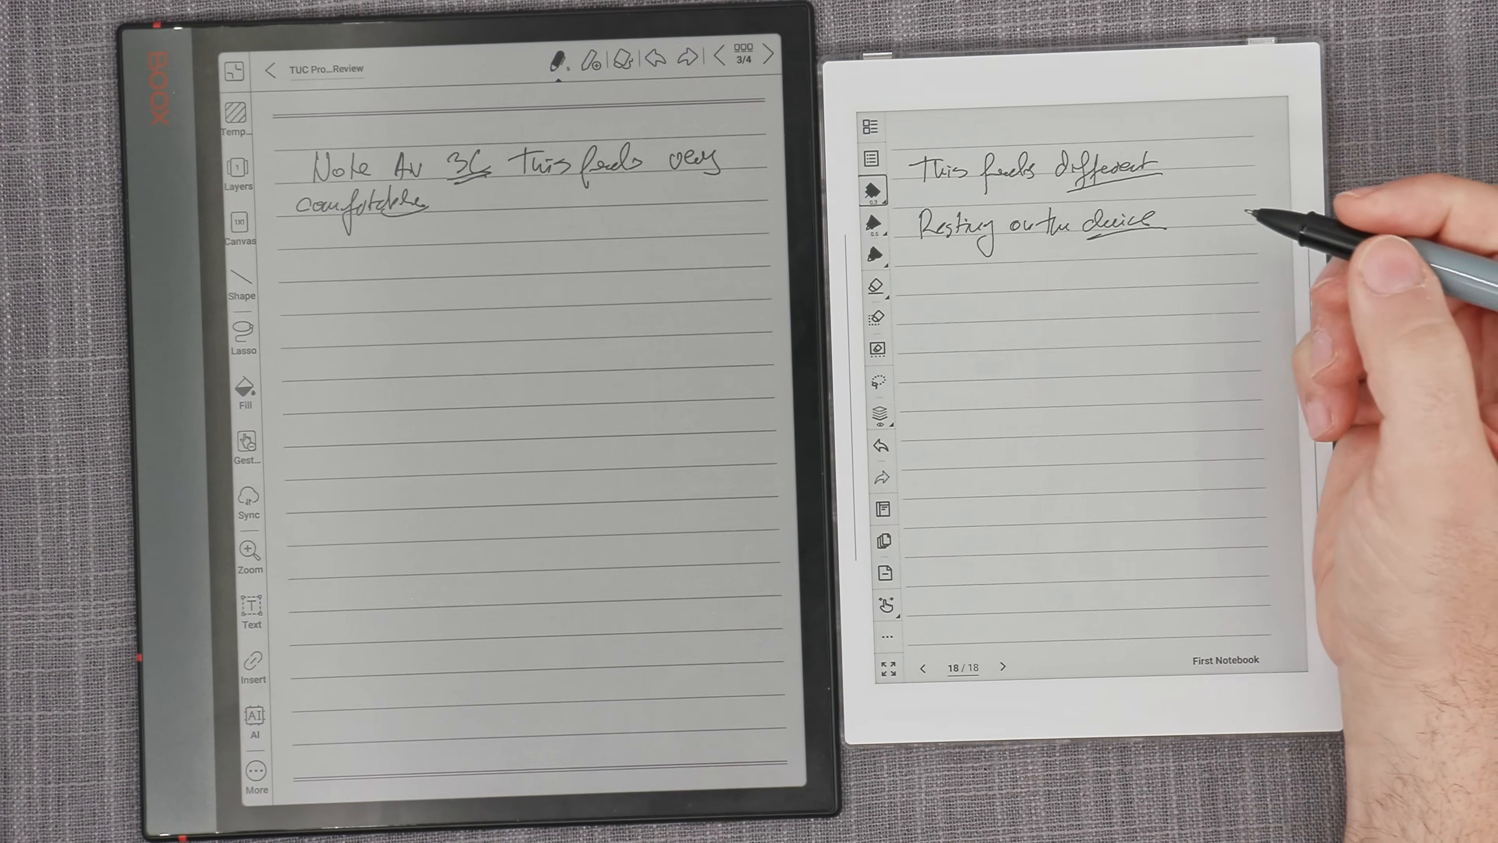